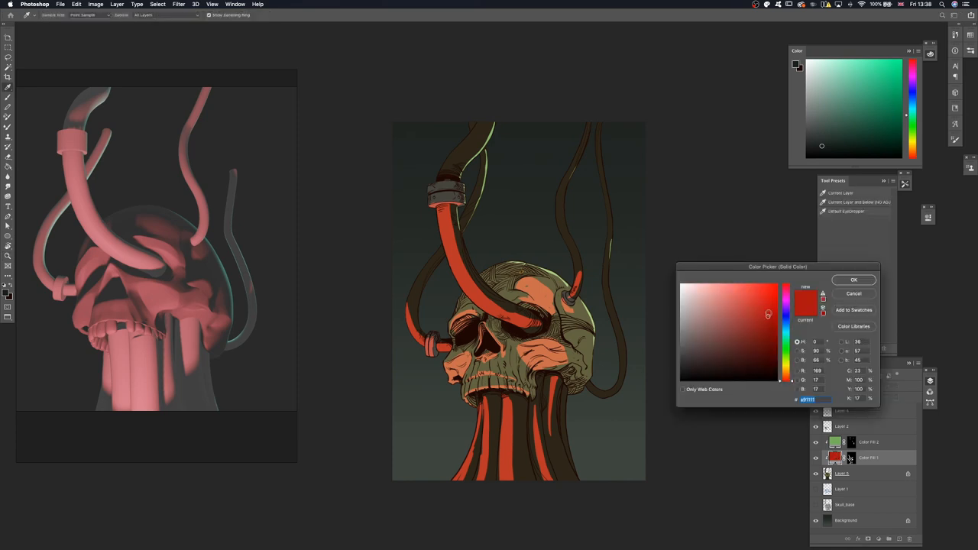
Step: Accept the orange-red colour in the Color Picker and pick a brush preset for the cables
click(853, 280)
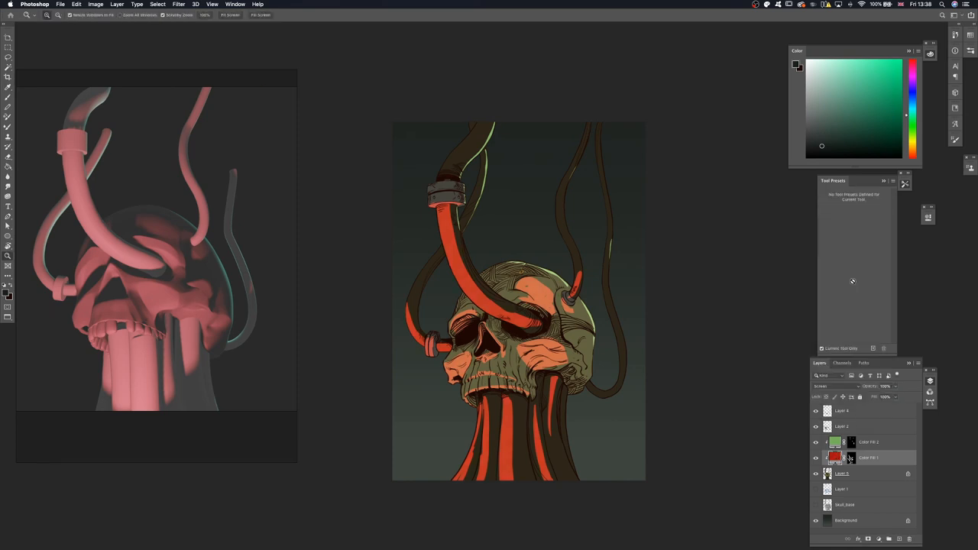
drag(519, 305, 534, 321)
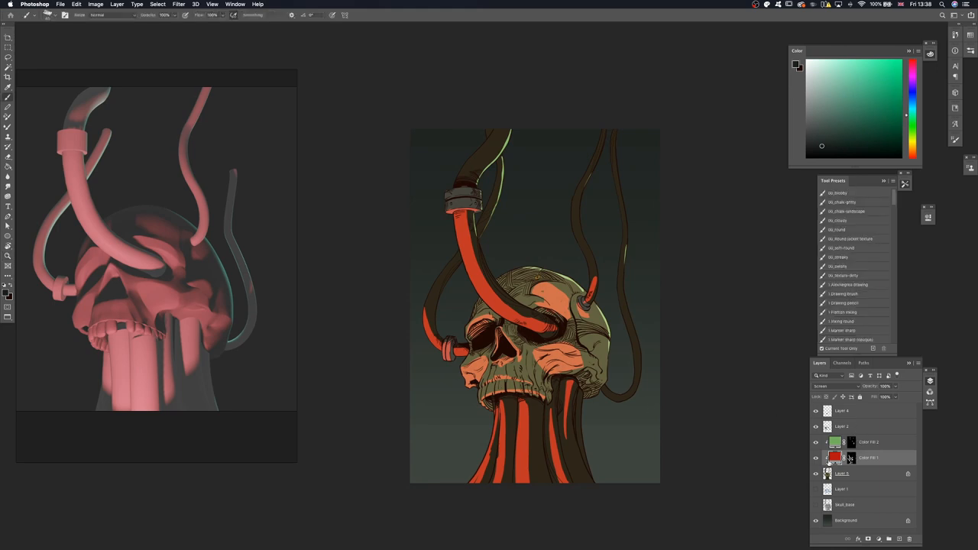
click(828, 459)
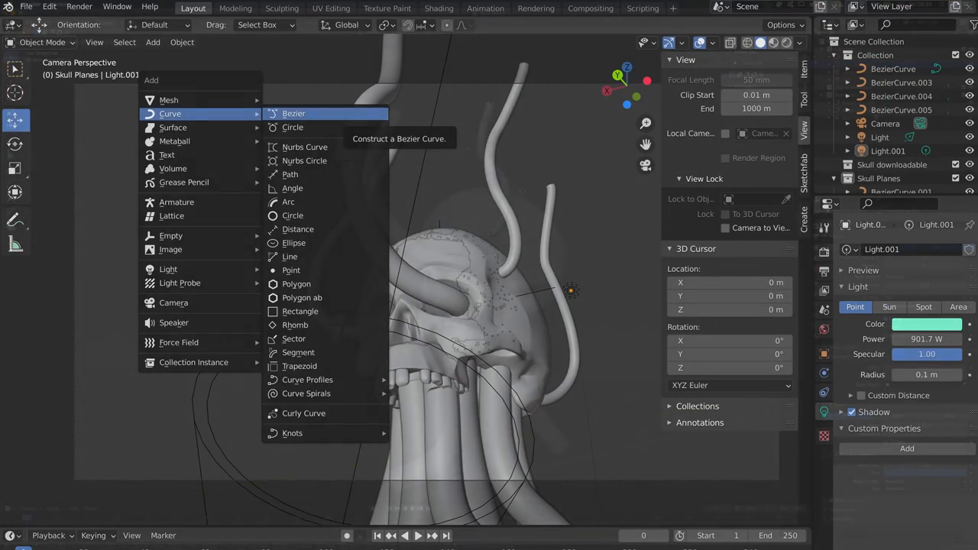
Step: Add a Bezier curve to the skull scene for another cable
click(293, 113)
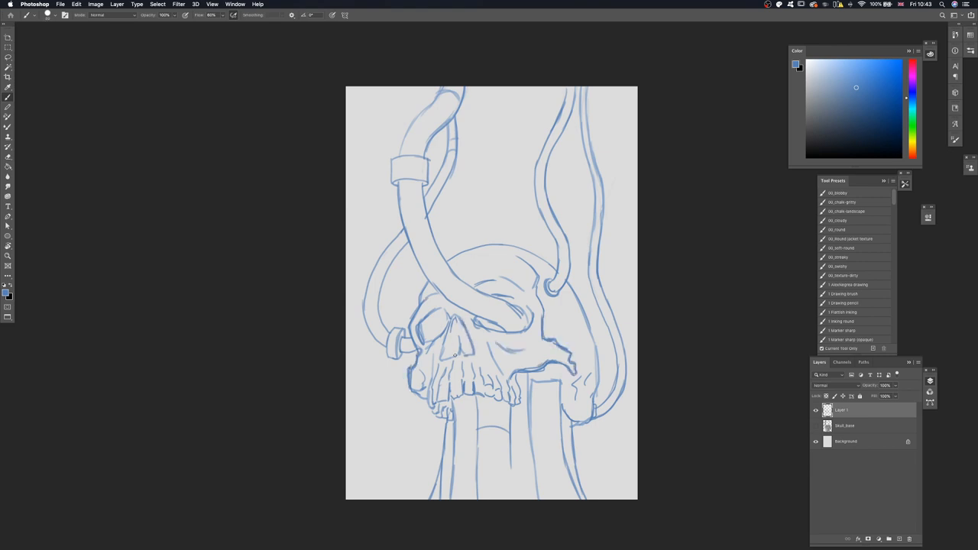
Step: Sketch a blue cable line wrapping around the skull on Layer 1
drag(428, 320, 440, 344)
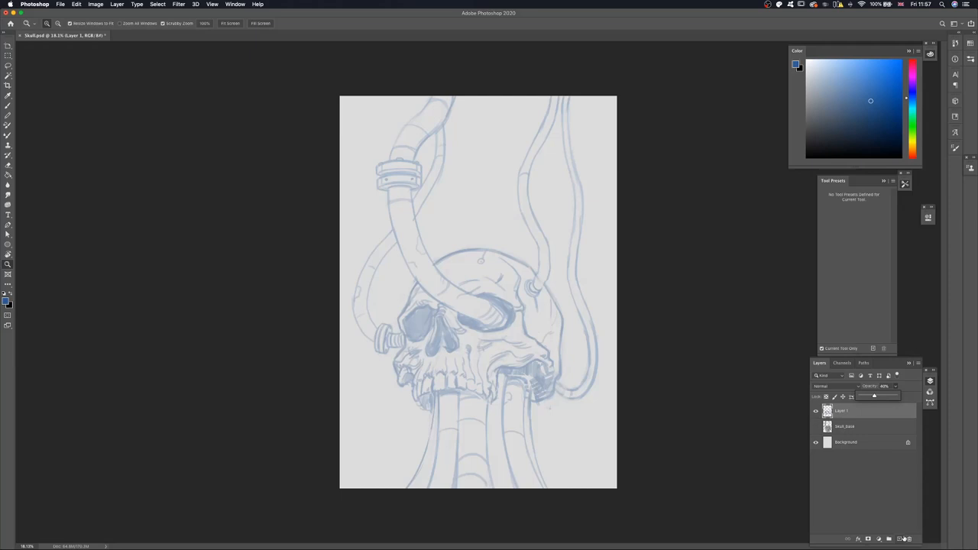
Step: Fade the blue sketch and ink black outlines for the cables and clamp over it
drag(553, 305, 549, 379)
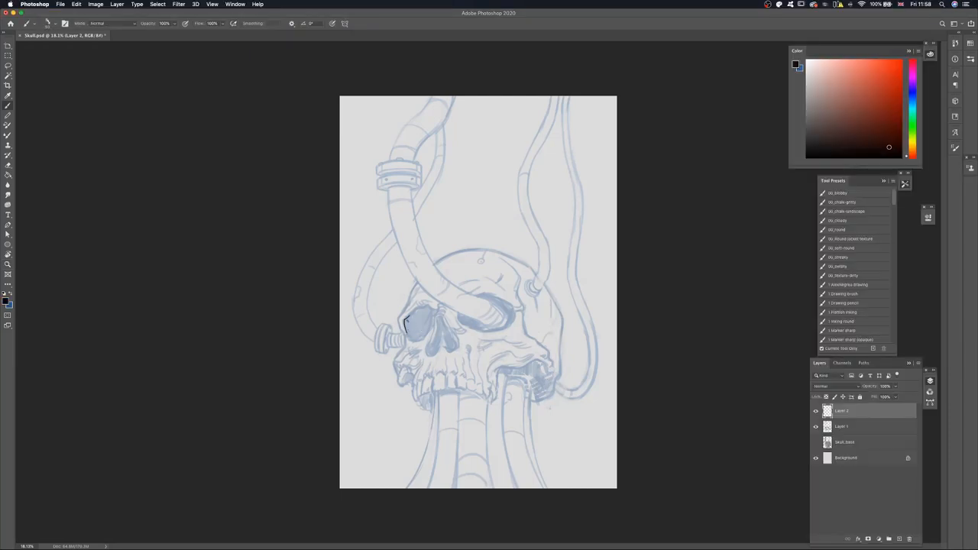
drag(405, 316, 400, 355)
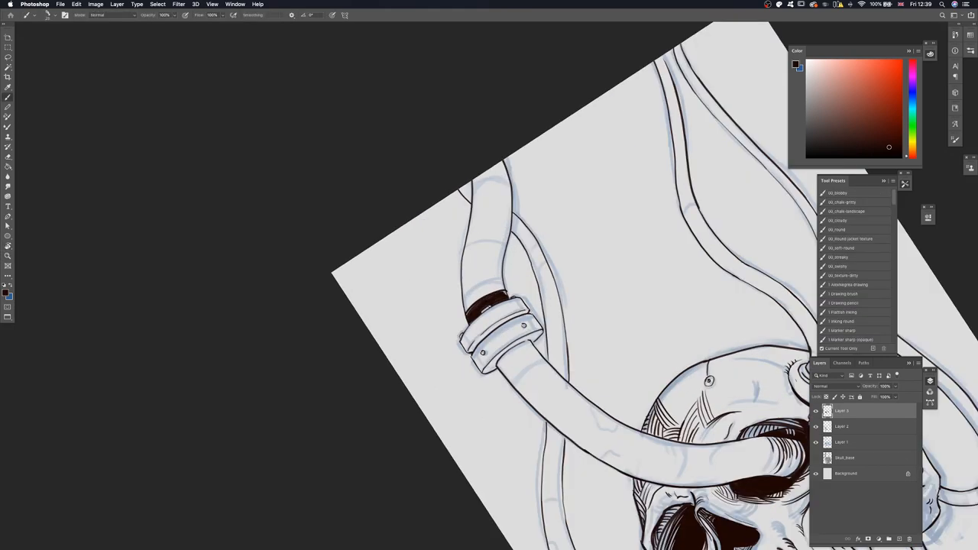
drag(466, 306, 504, 293)
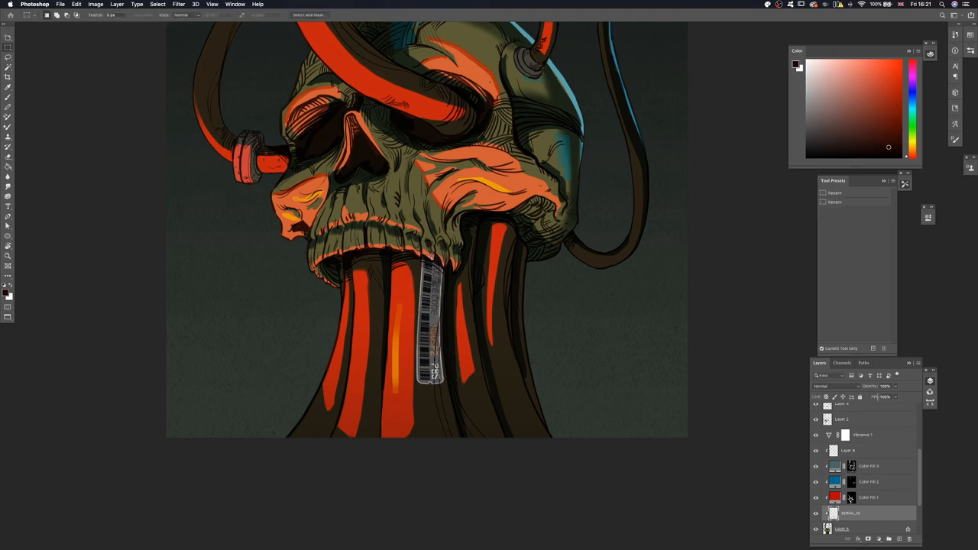
Step: Set the barcode decal layer's properties in the Layers panel
click(828, 385)
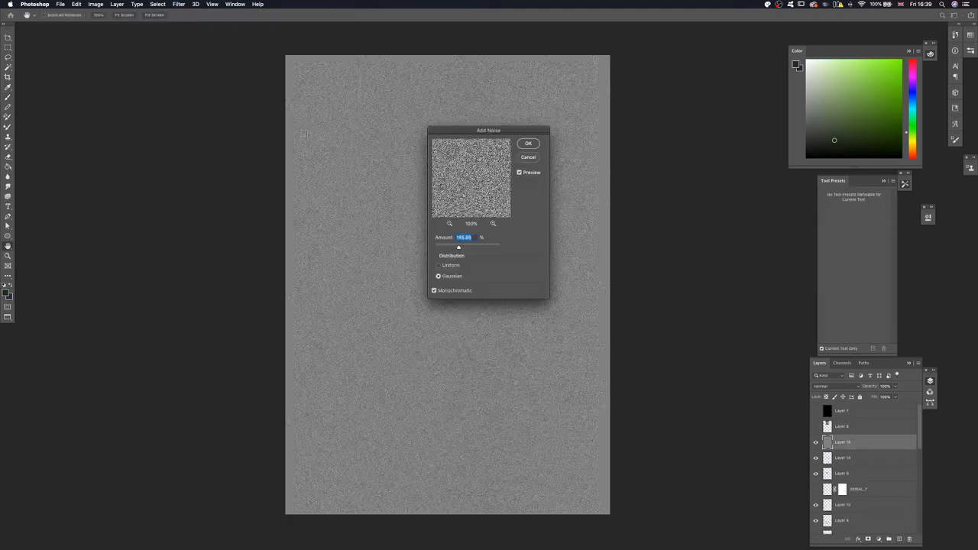
Step: Apply Add Noise to the grey layer, blend it into the illustration and soften it with Surface Blur
click(529, 144)
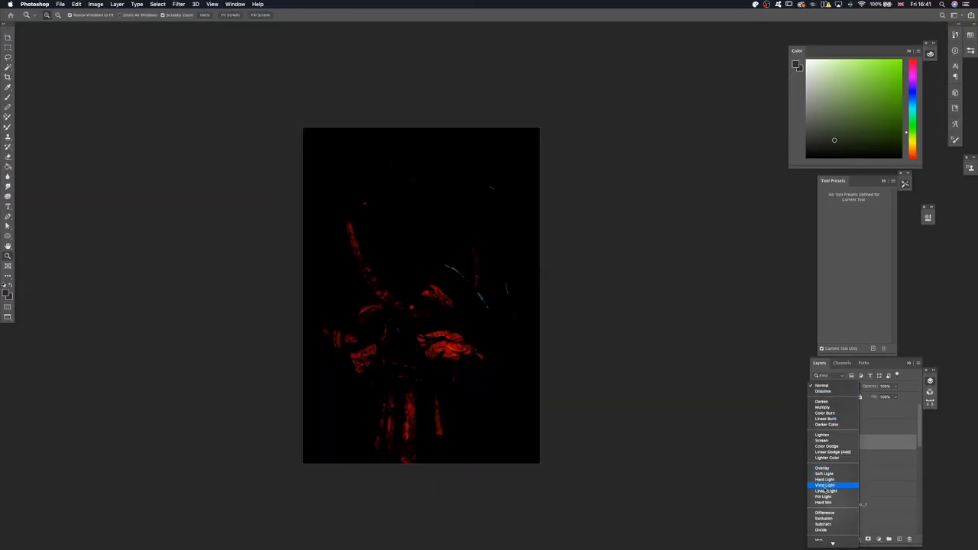
click(827, 446)
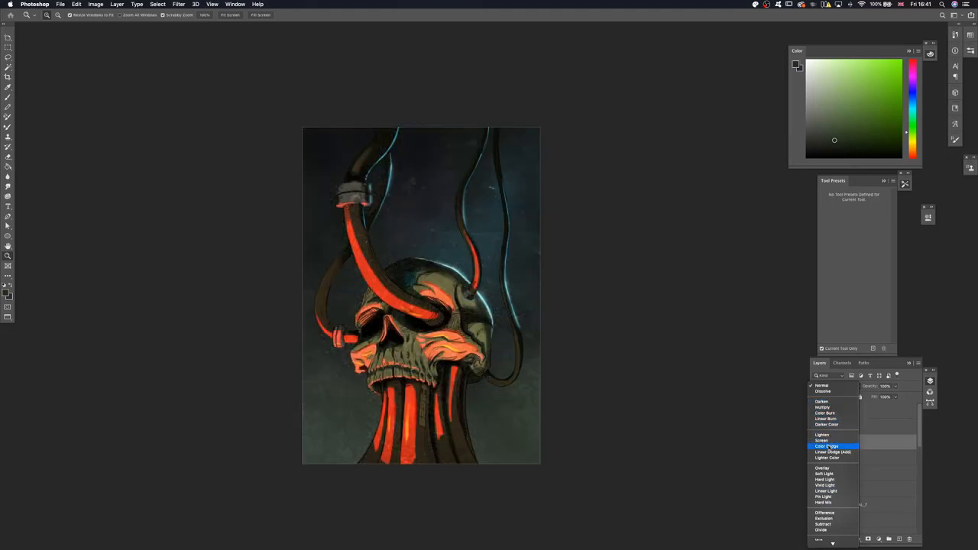
click(832, 452)
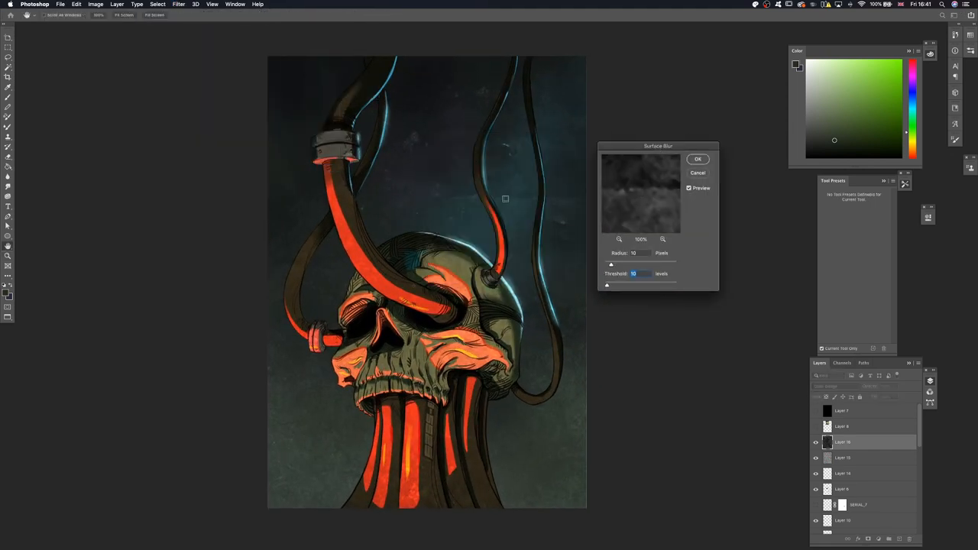
click(696, 159)
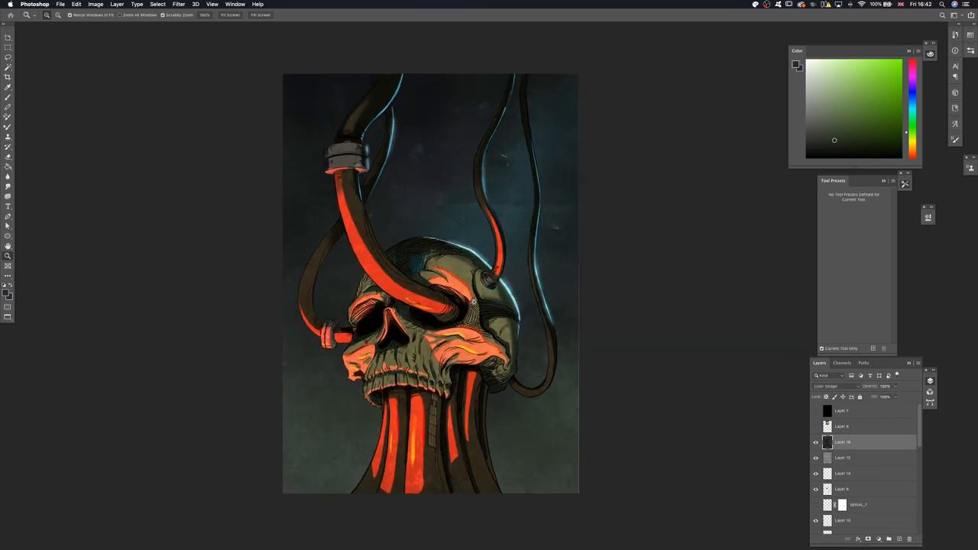